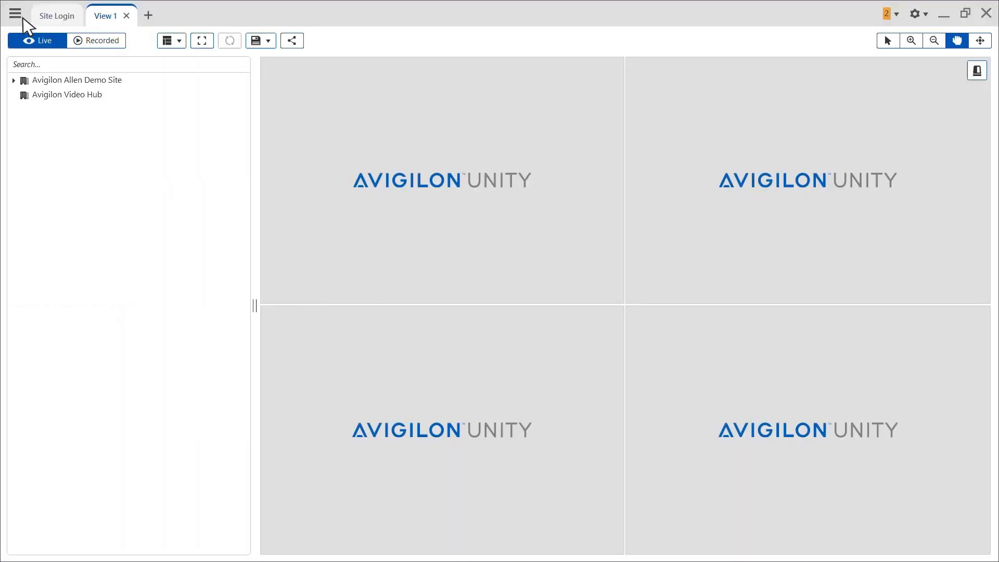
Step: Start a new Appearance Search from the main menu's Search section
click(15, 14)
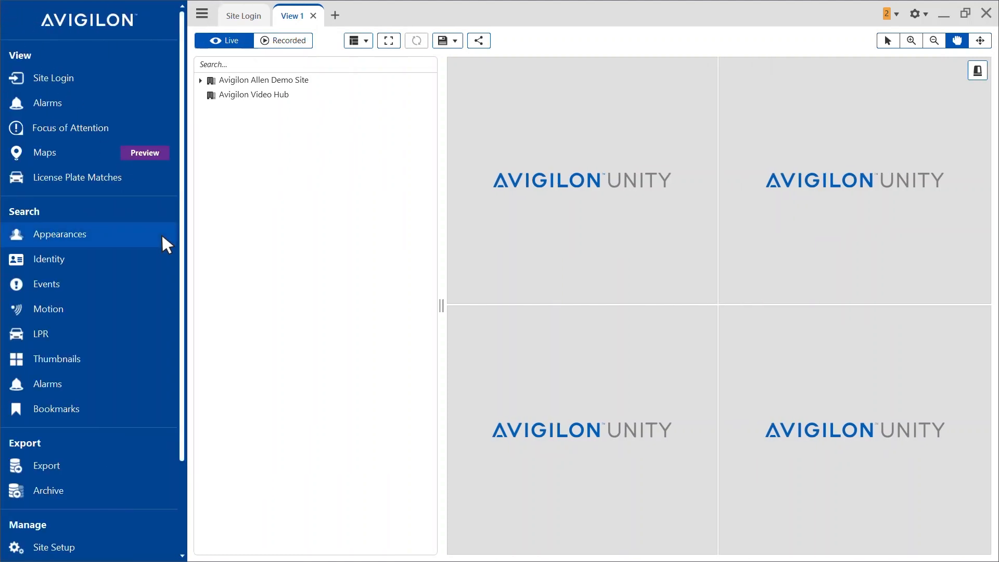
click(60, 233)
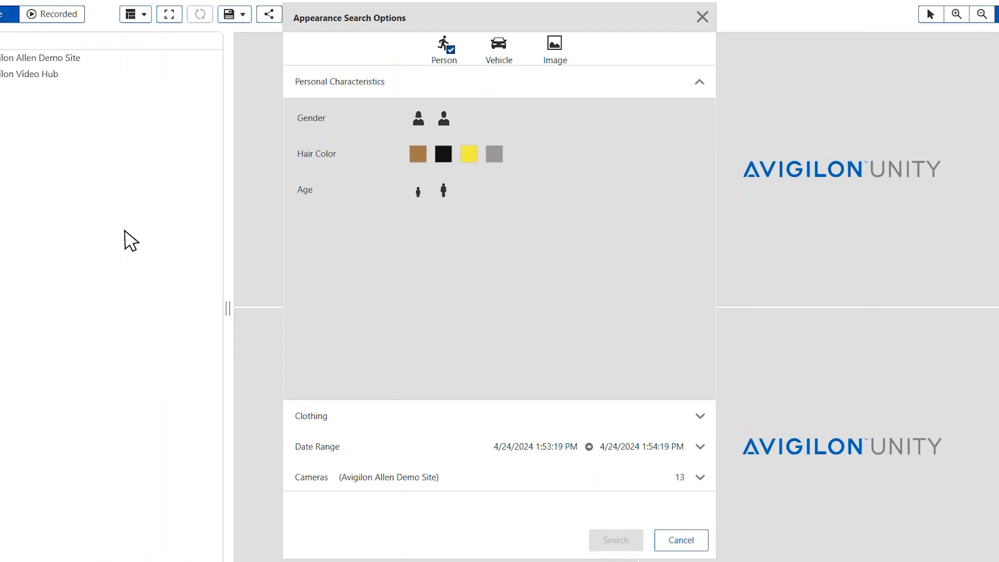
Step: Switch the search type to Image and choose an image file to upload
click(554, 48)
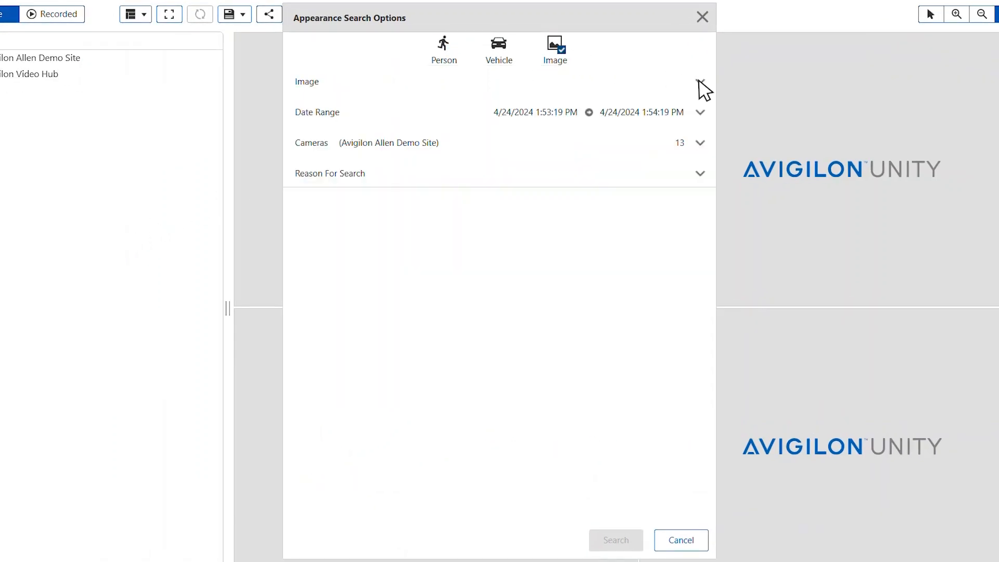
click(699, 82)
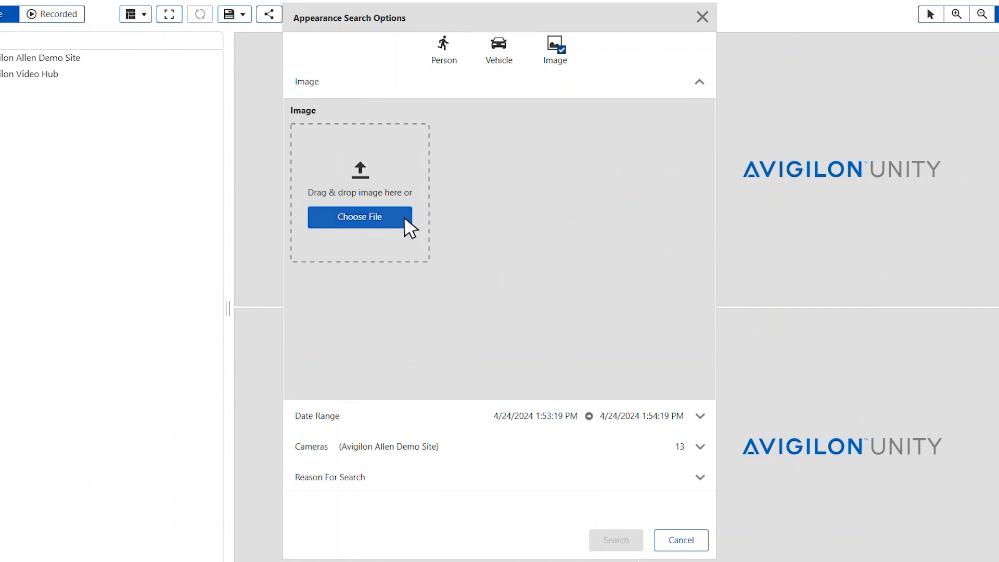
click(358, 216)
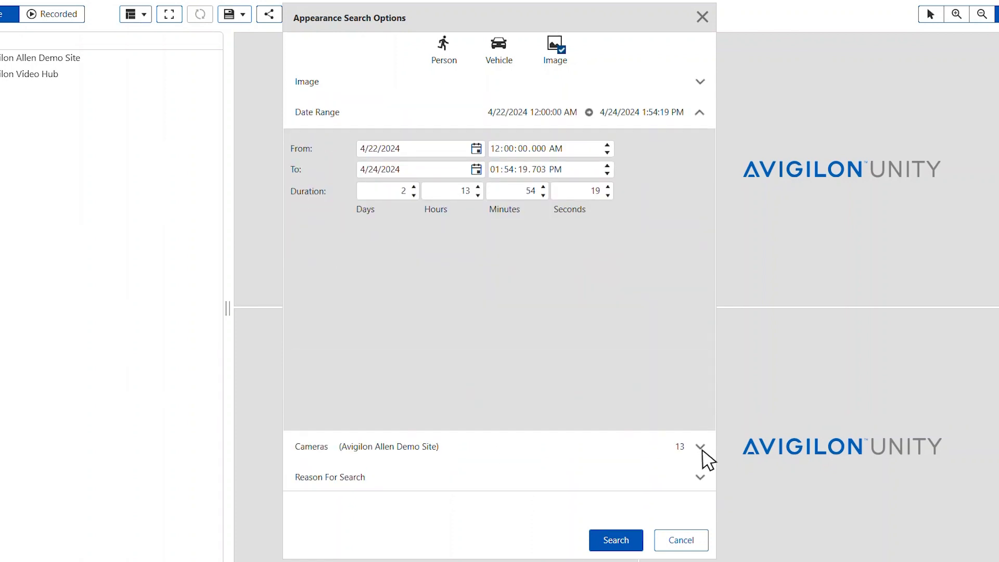
Step: Enter 'Locate Vehicle in Parking Lot' as the search reason and run the search
click(700, 446)
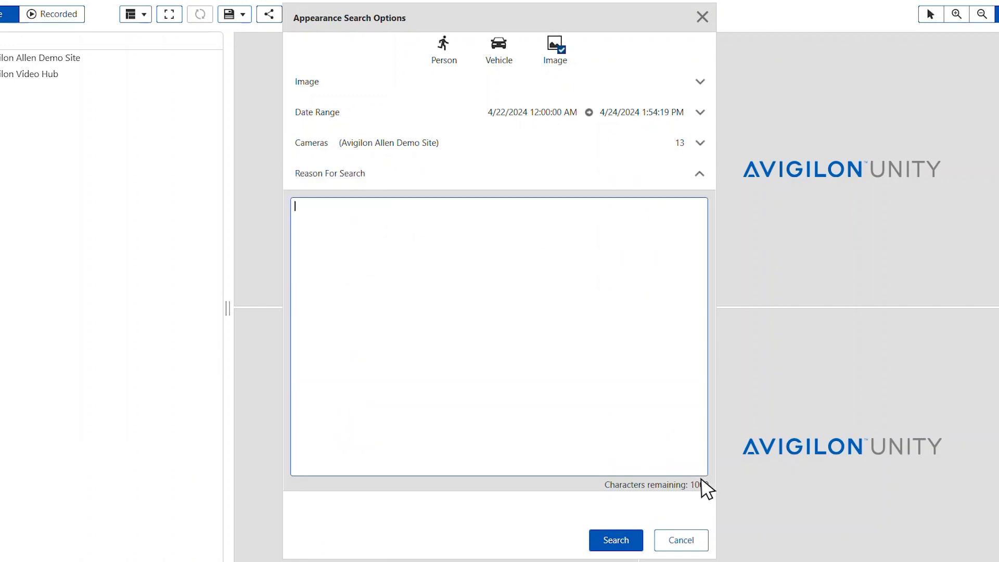
text(Locate Vehicle in Parking Lot)
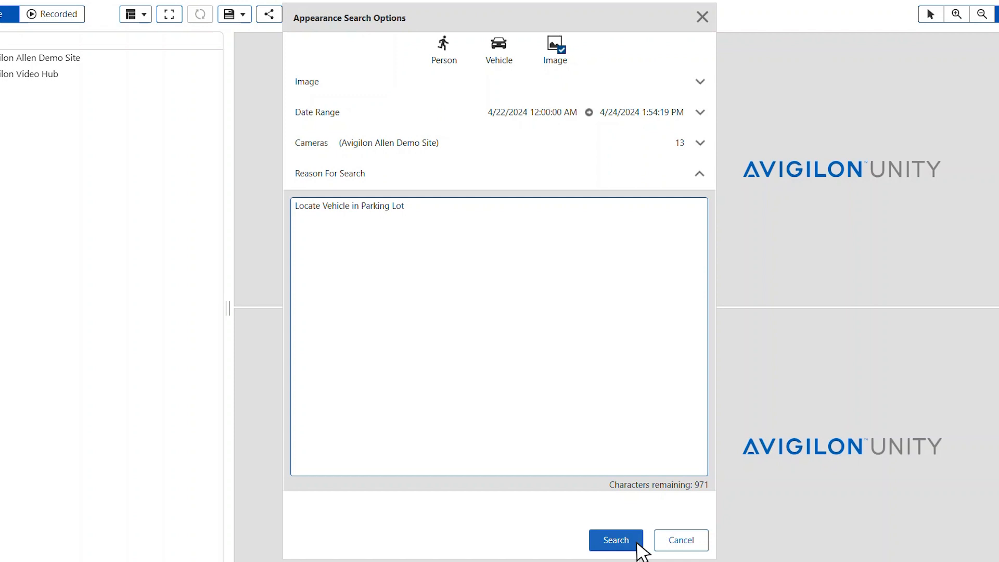
click(614, 540)
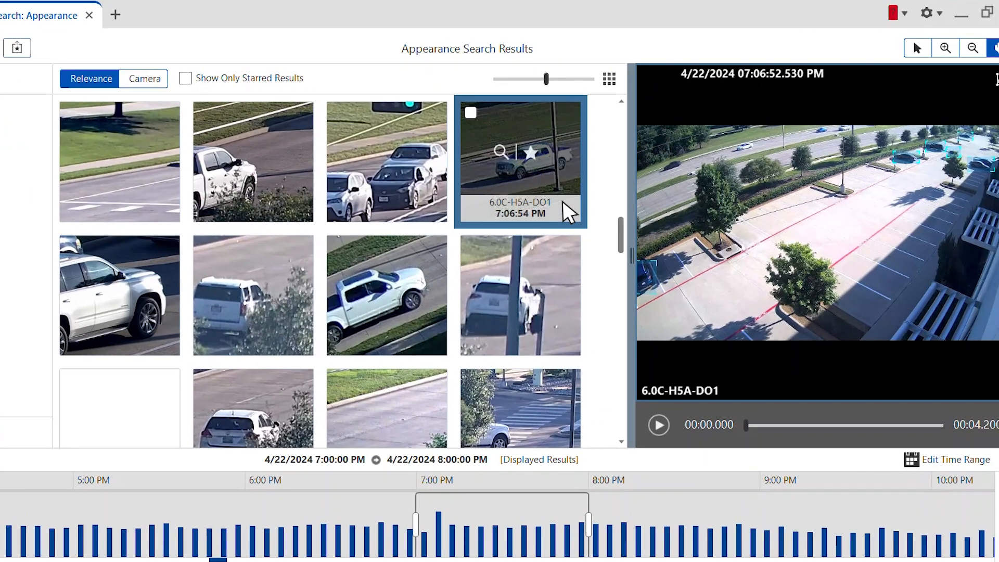
mouse_move(535, 163)
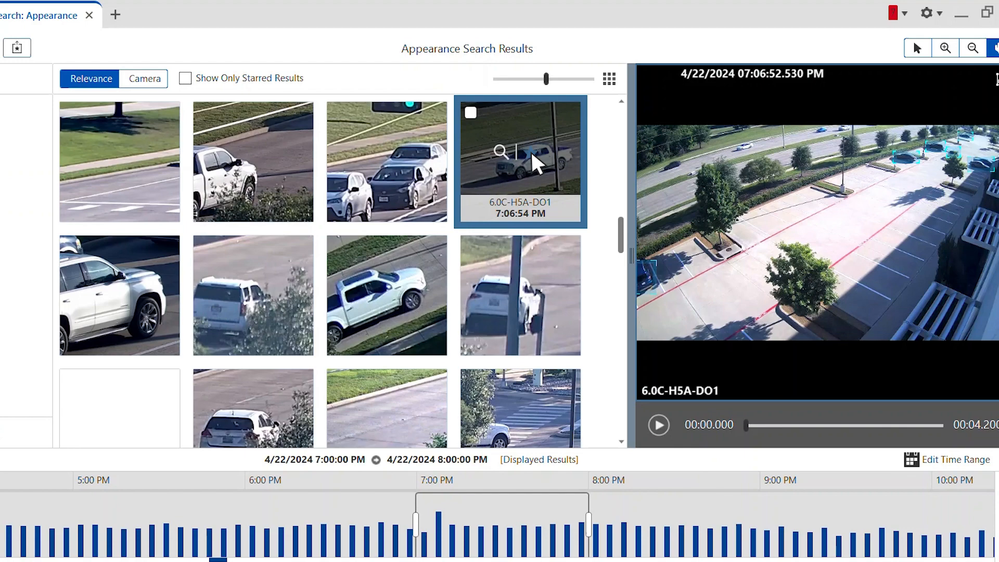